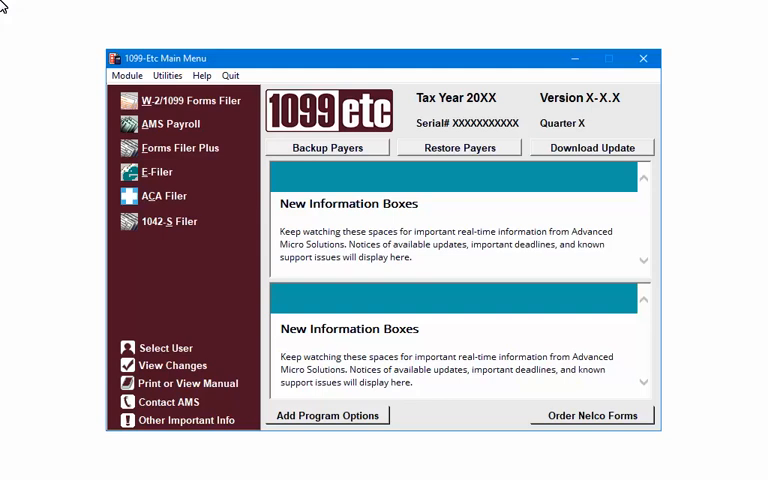
{"action": "mouse_move", "coordinate": [64, 8]}
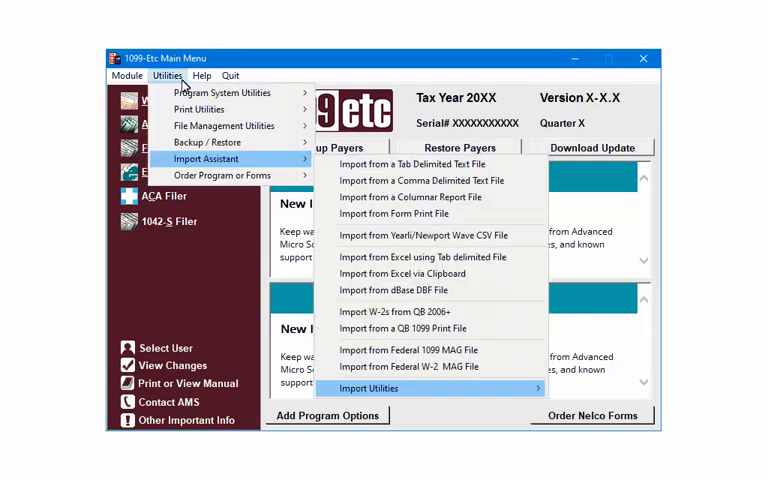
{"action": "mouse_move", "coordinate": [415, 367]}
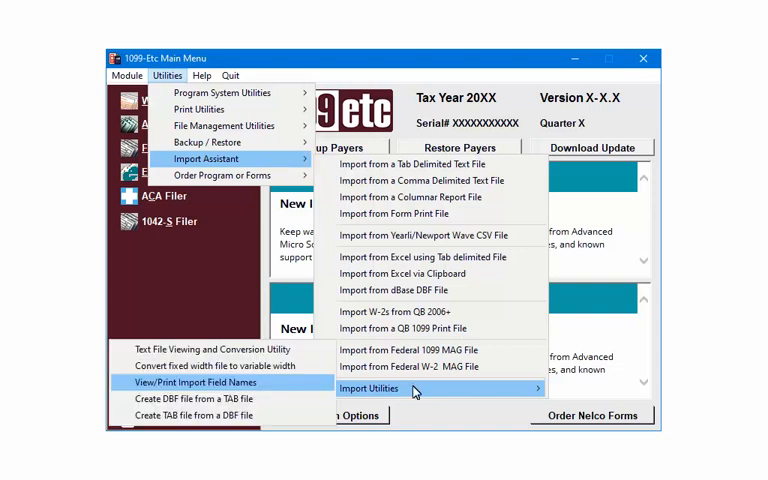
{"action": "mouse_move", "coordinate": [276, 387]}
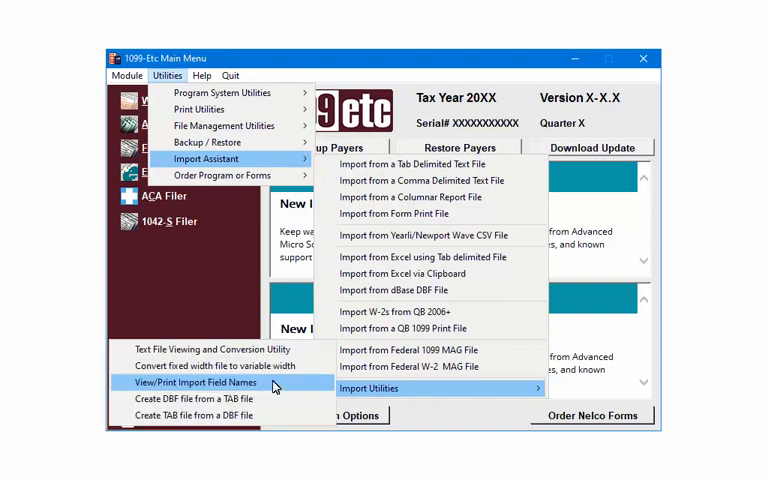
- Open View/Print Import Field Names from the Import Utilities menu to list forms
{"action": "left_click", "coordinate": [200, 382]}
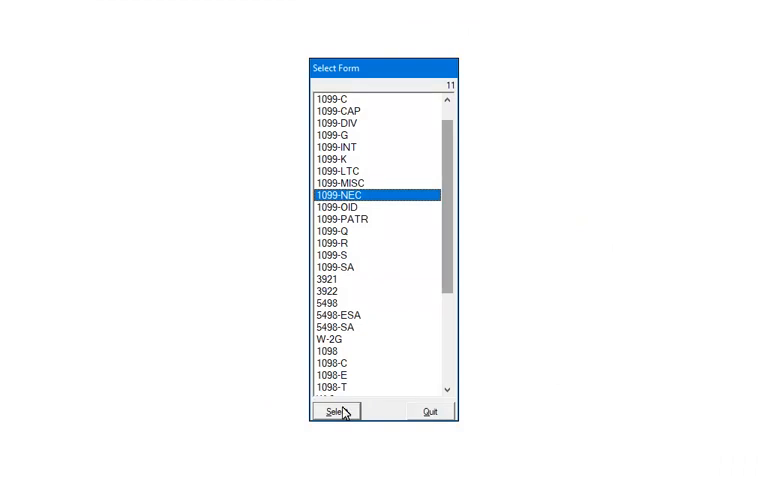
- Choose 1099-NEC to view its import field names, then bring up the payee spreadsheet
{"action": "left_click", "coordinate": [339, 411]}
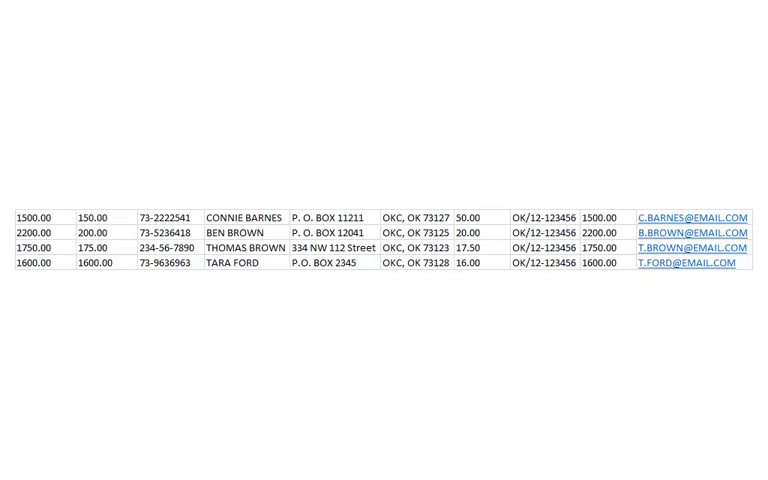
- Add header row NEMPCOMP, FITW, SSN, RNAME1 through REMAIL above the four payee records
{"action": "scroll", "scroll_direction": "up", "scroll_amount": 3}
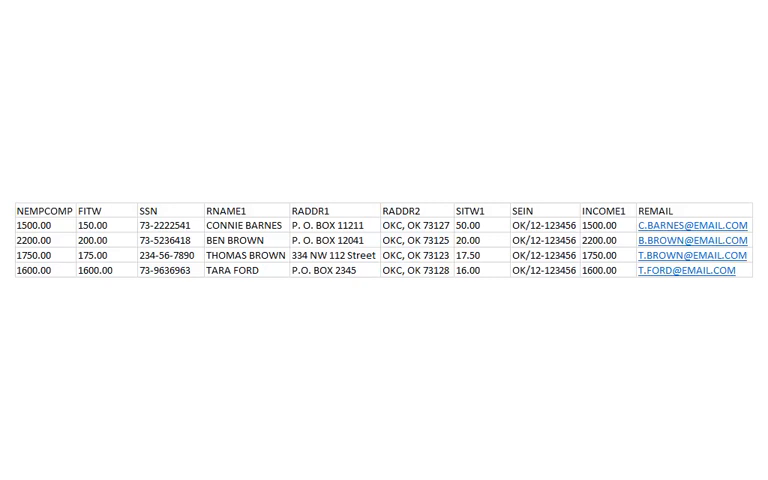
{"action": "left_click", "coordinate": [219, 158]}
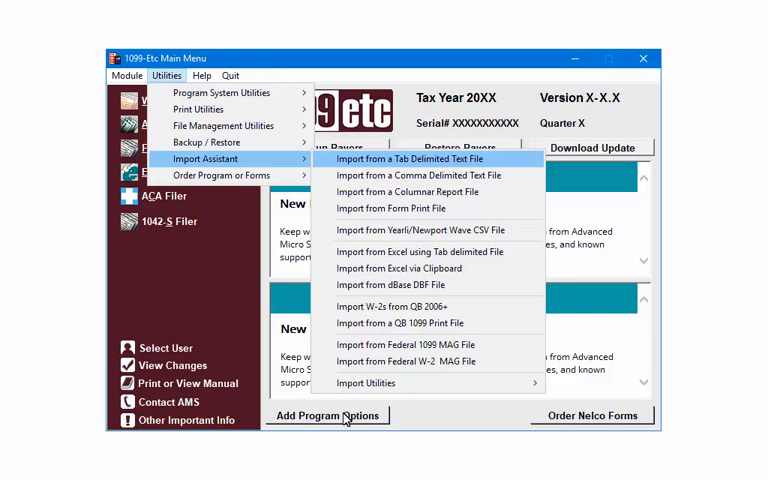
{"action": "mouse_move", "coordinate": [508, 162]}
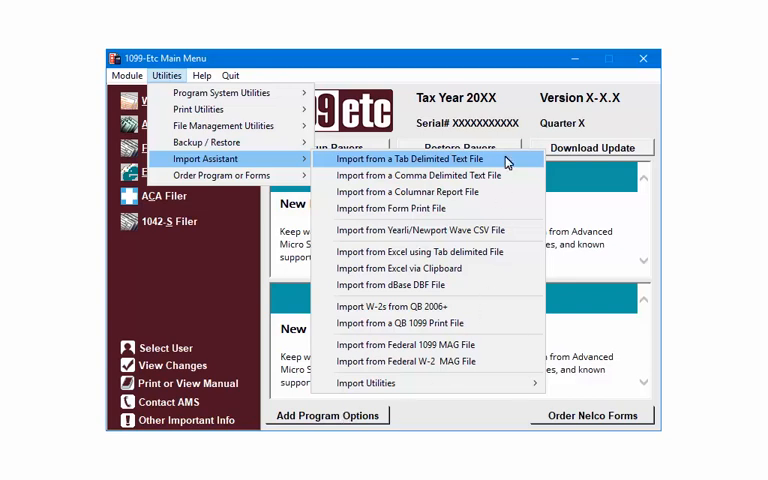
- Start a tab-delimited text file import and pick 1099NEC.txt
{"action": "left_click", "coordinate": [404, 159]}
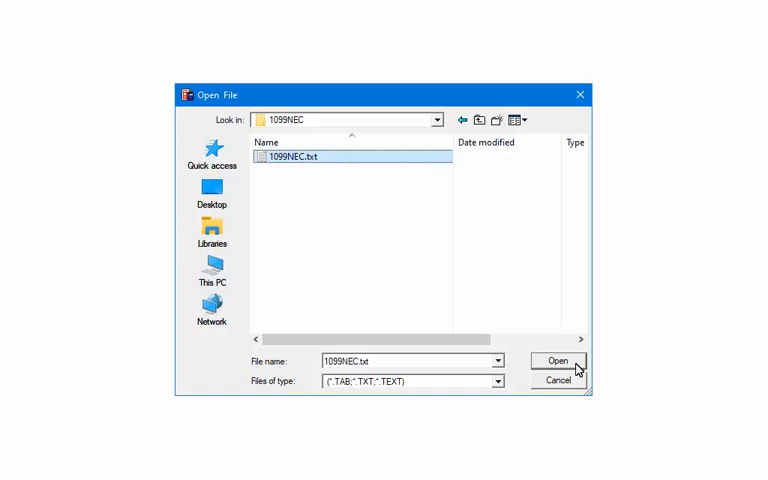
{"action": "left_click", "coordinate": [558, 361]}
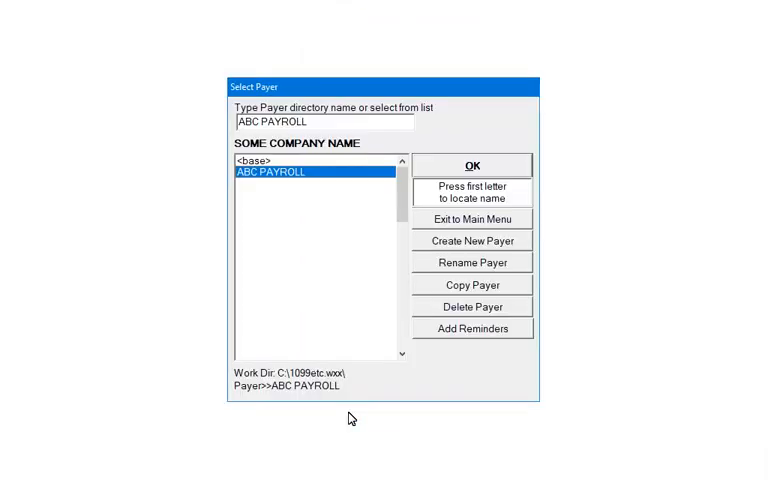
{"action": "mouse_move", "coordinate": [462, 219]}
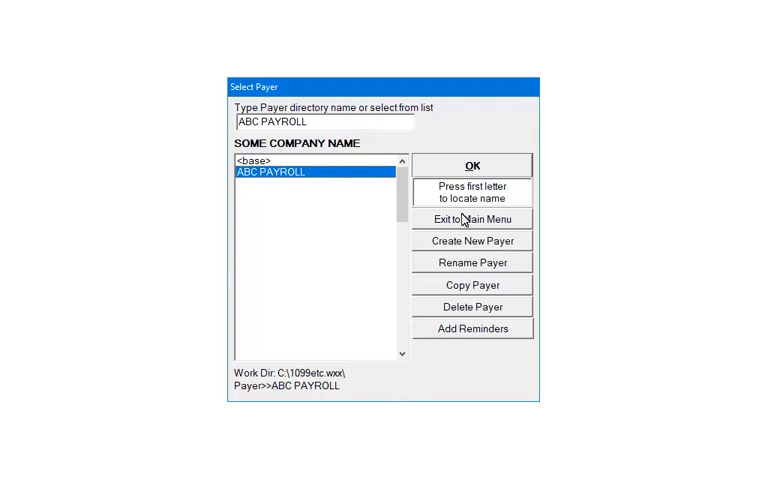
- Confirm ABC PAYROLL as the payer for the 1099NEC.txt import
{"action": "left_click", "coordinate": [471, 164]}
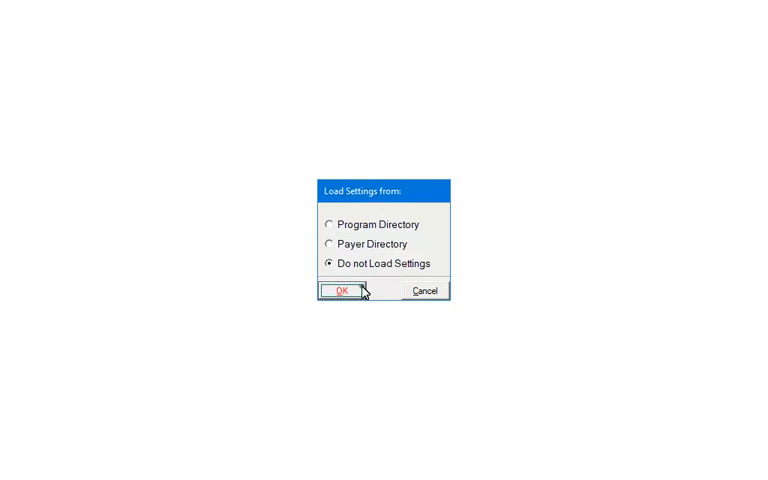
- Skip loading saved settings and auto-map the 10 header field names
{"action": "left_click", "coordinate": [337, 291]}
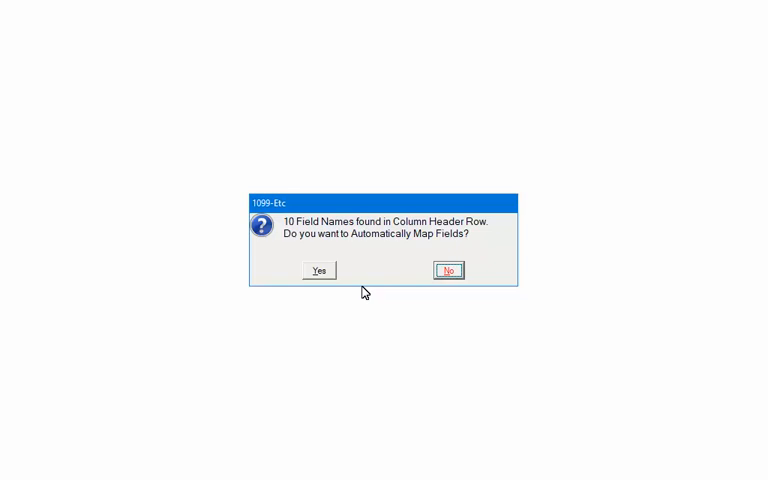
{"action": "mouse_move", "coordinate": [324, 288]}
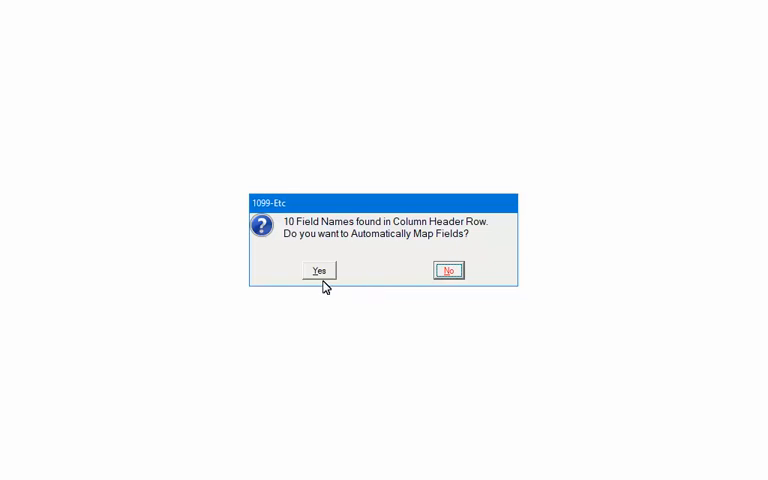
{"action": "left_click", "coordinate": [318, 270]}
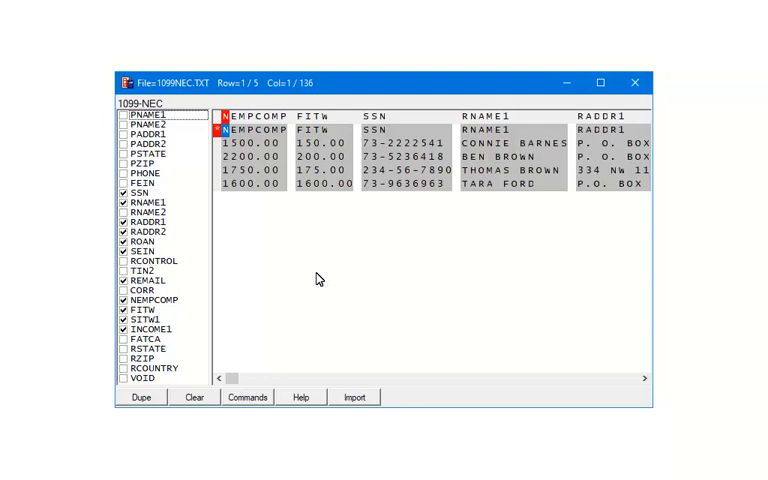
{"action": "mouse_move", "coordinate": [372, 407]}
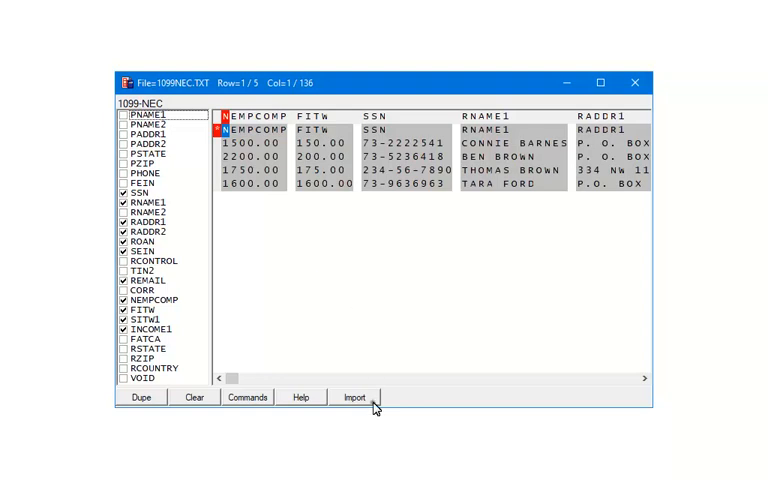
- Import the ten mapped 1099NEC.txt columns
{"action": "left_click", "coordinate": [355, 397]}
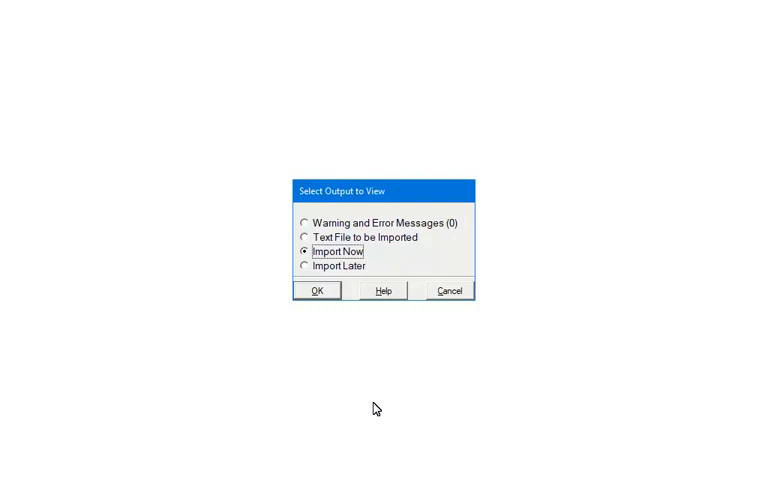
{"action": "left_click", "coordinate": [318, 290]}
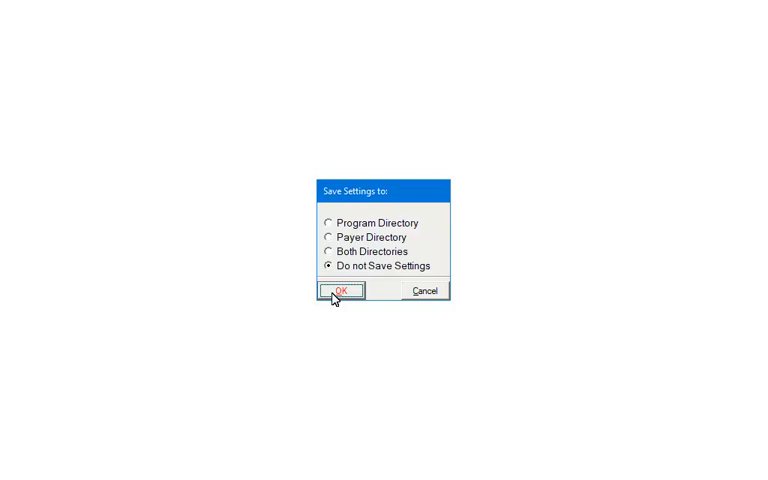
{"action": "left_click", "coordinate": [337, 291]}
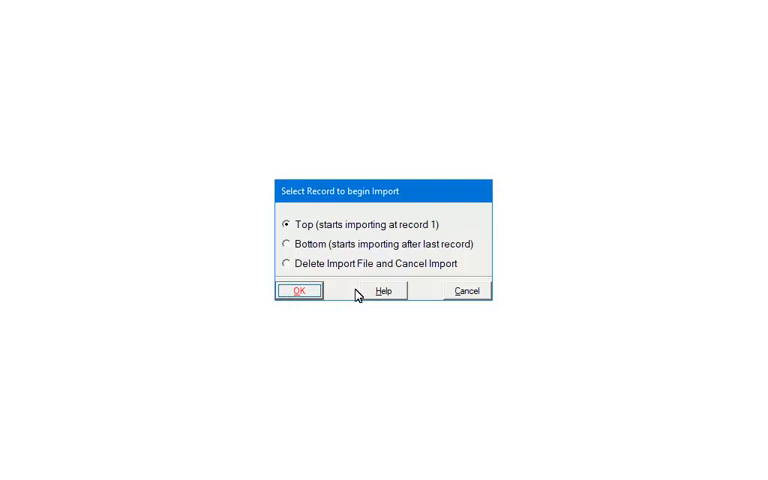
{"action": "mouse_move", "coordinate": [316, 297]}
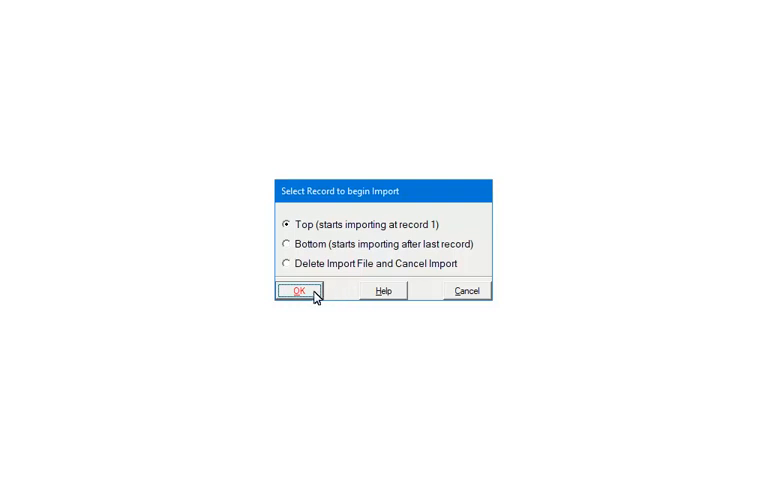
{"action": "left_click", "coordinate": [302, 290]}
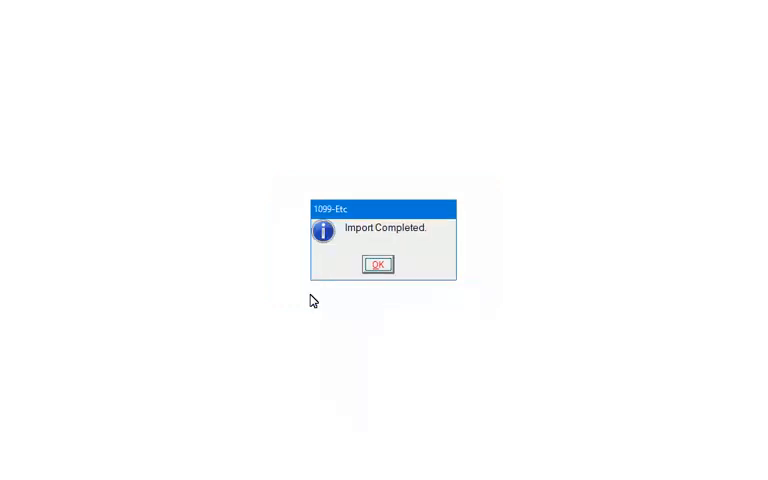
{"action": "mouse_move", "coordinate": [382, 287]}
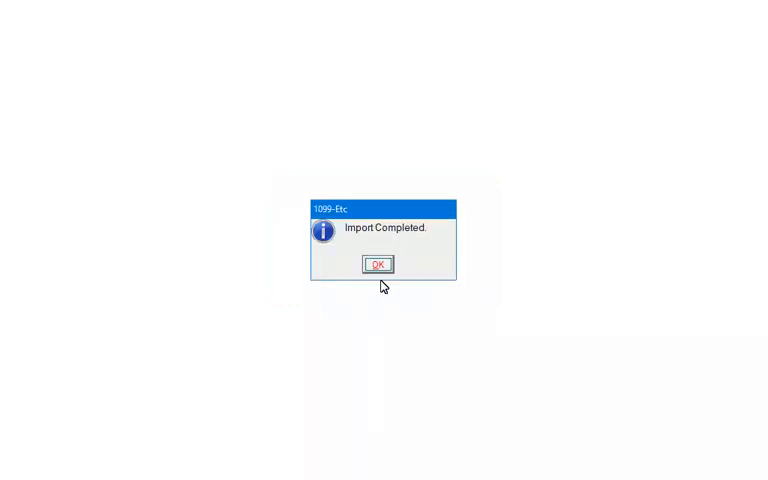
{"action": "left_click", "coordinate": [375, 265]}
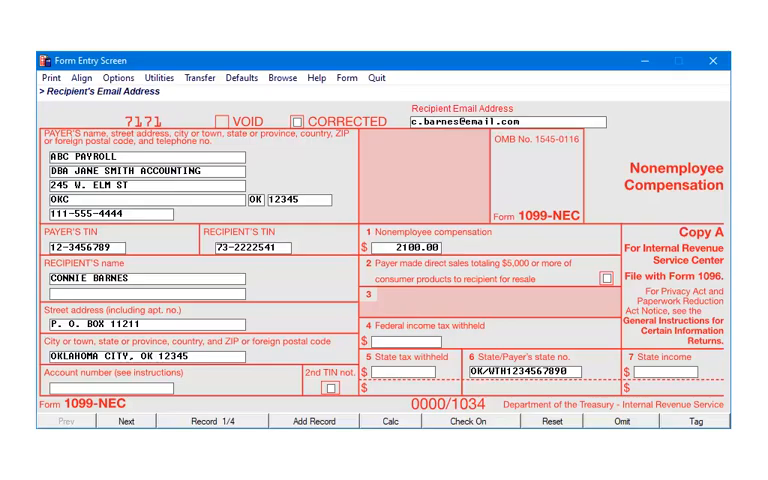